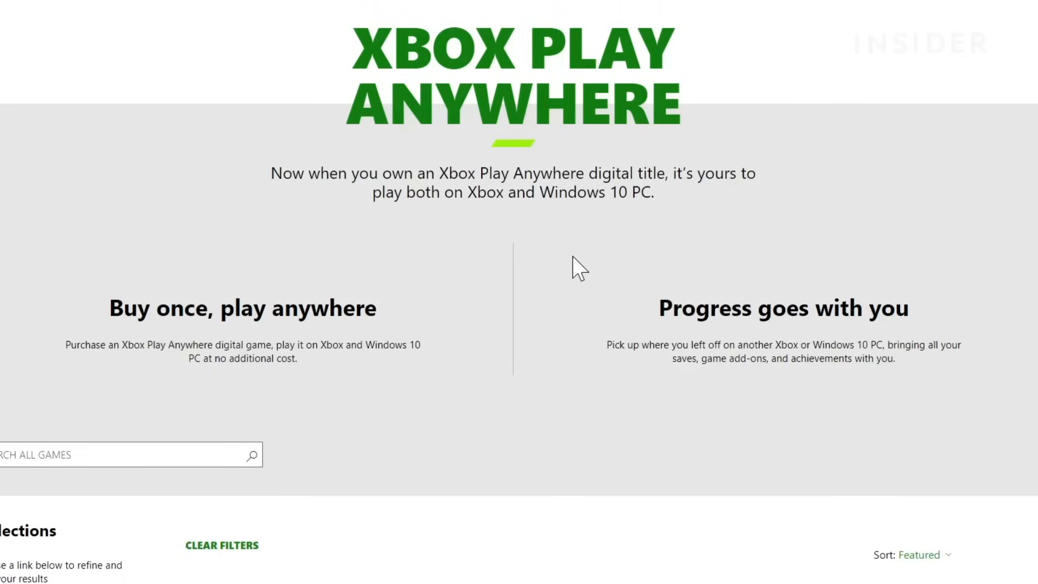
Browse the Play Anywhere game list down to the Forza Horizon 4 Standard Edition tile
{"action": "scroll", "scroll_direction": "up", "scroll_amount": 3}
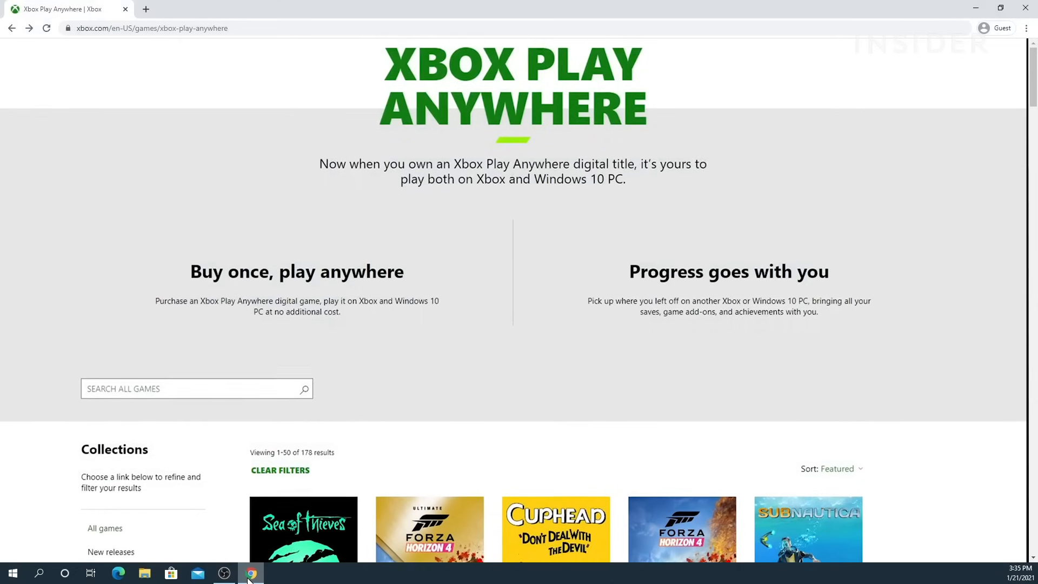
{"action": "scroll", "scroll_direction": "down", "scroll_amount": 3}
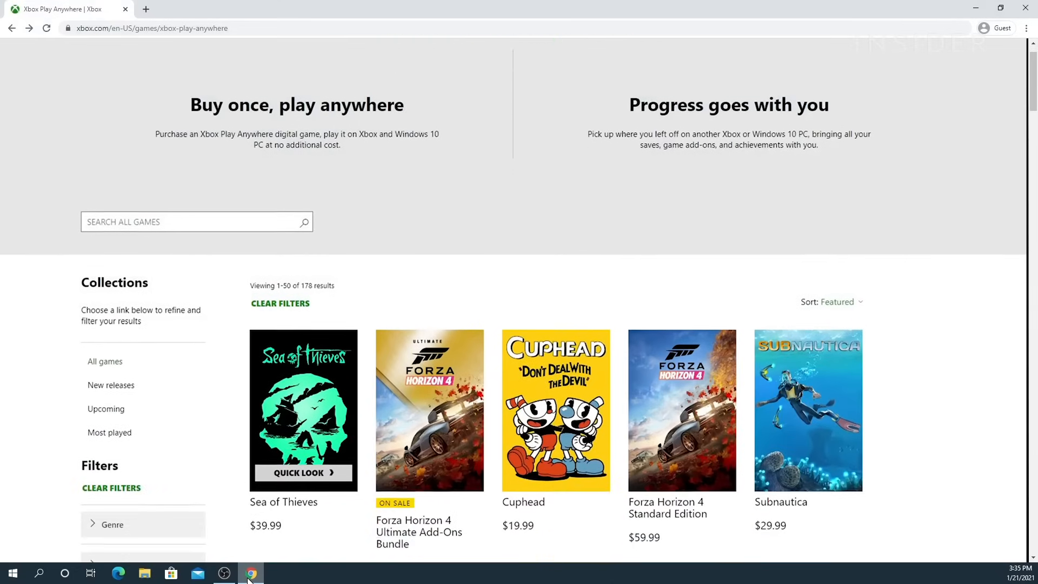
{"action": "scroll", "scroll_direction": "down", "scroll_amount": 3}
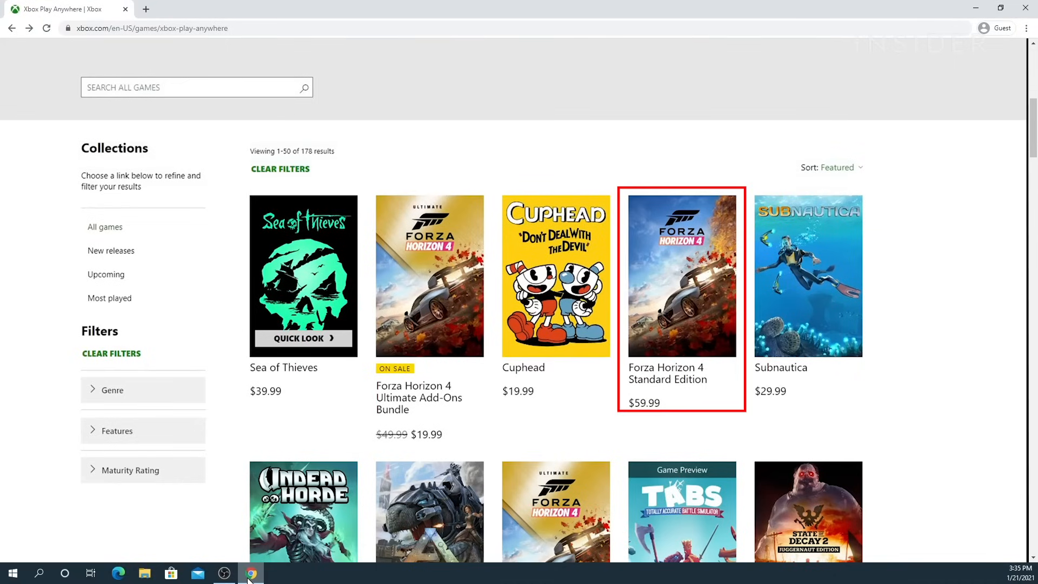
{"action": "left_click", "coordinate": [682, 275]}
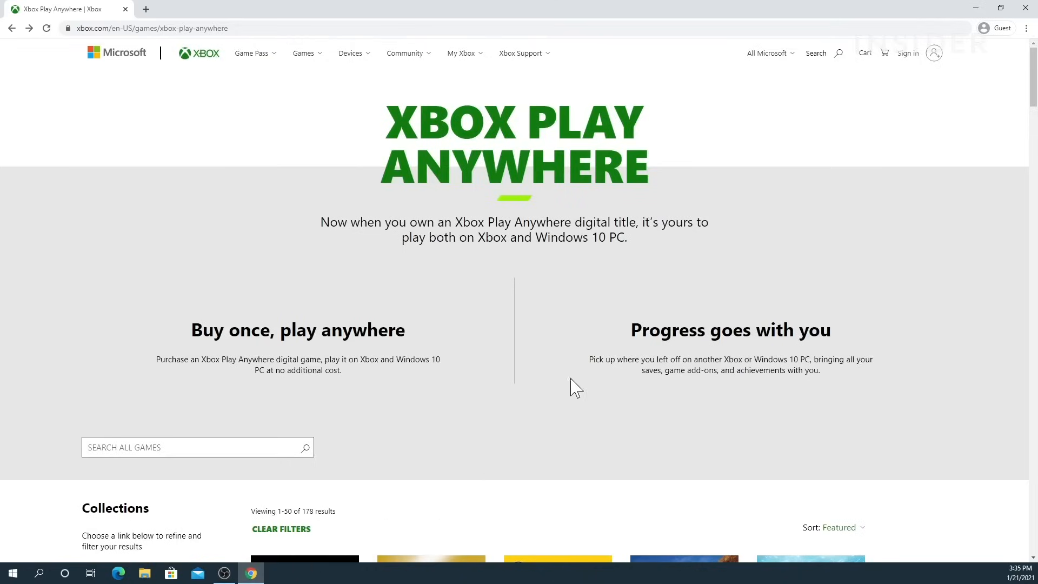
Sign in and open Forza Horizon 4 Standard Edition's $47.99 Store listing for install
{"action": "left_click", "coordinate": [907, 53]}
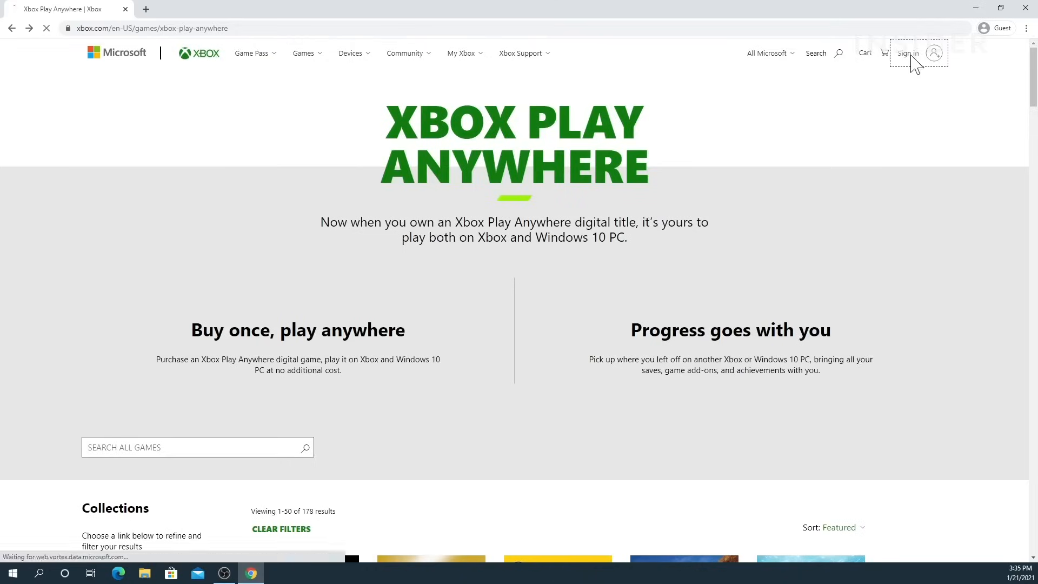
{"action": "left_click", "coordinate": [907, 53]}
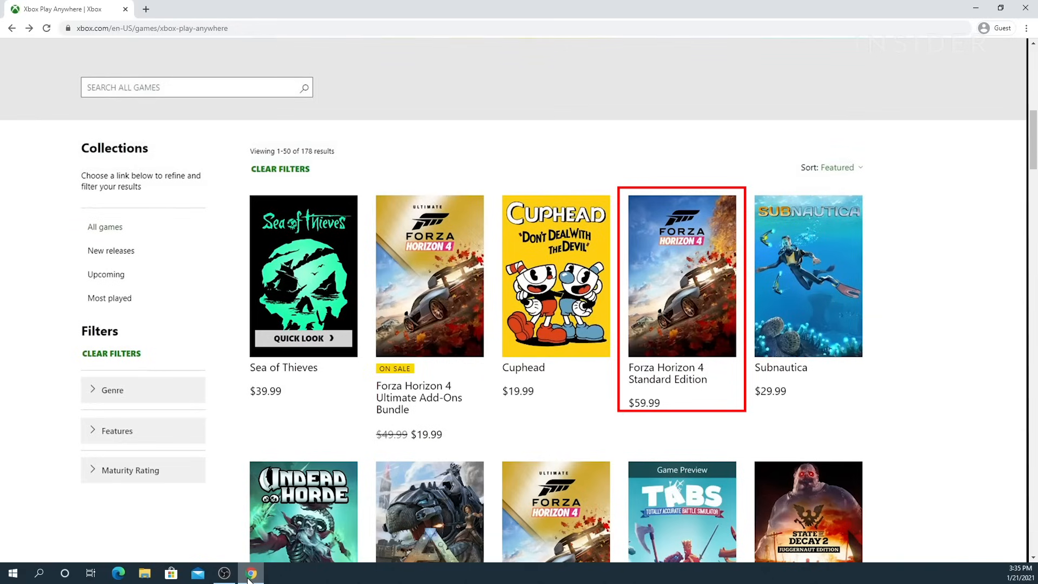
{"action": "left_click", "coordinate": [681, 276]}
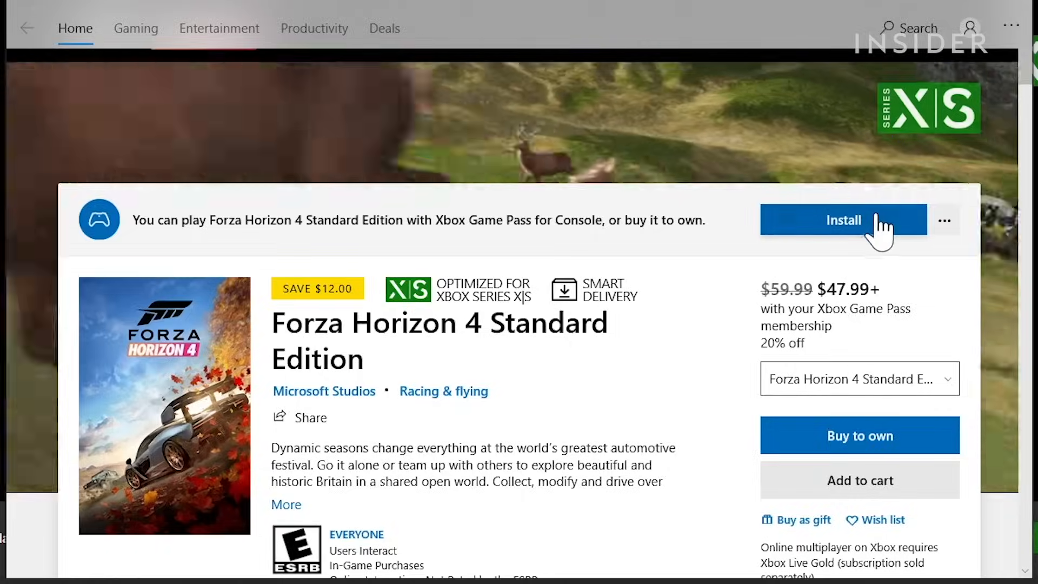